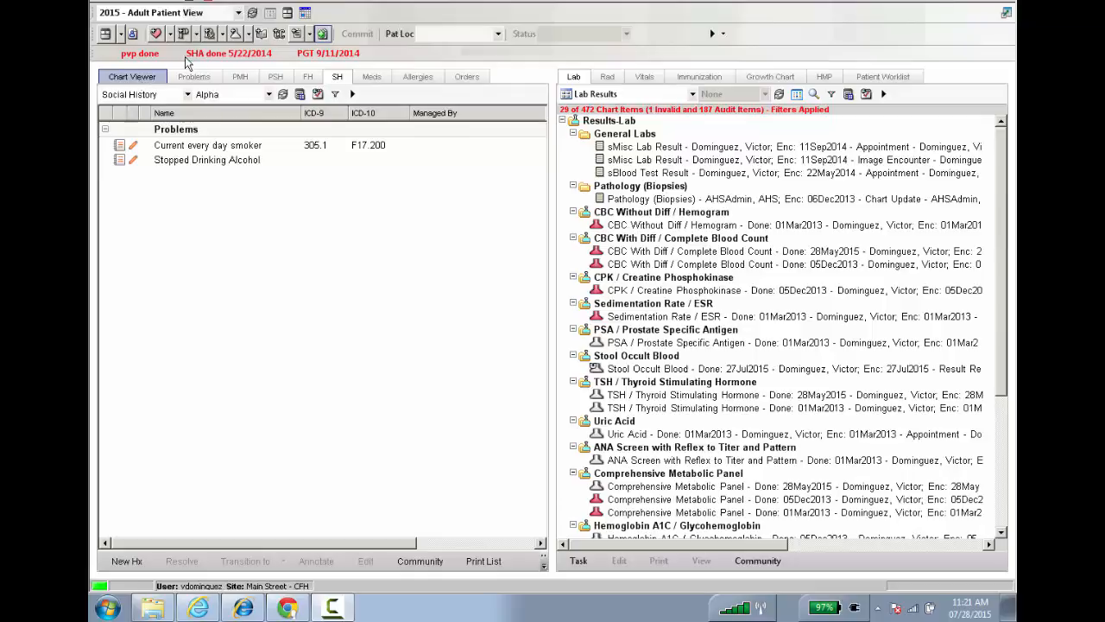
Select '2015 - Worklist View' from the chart view dropdown at the top left
click(235, 13)
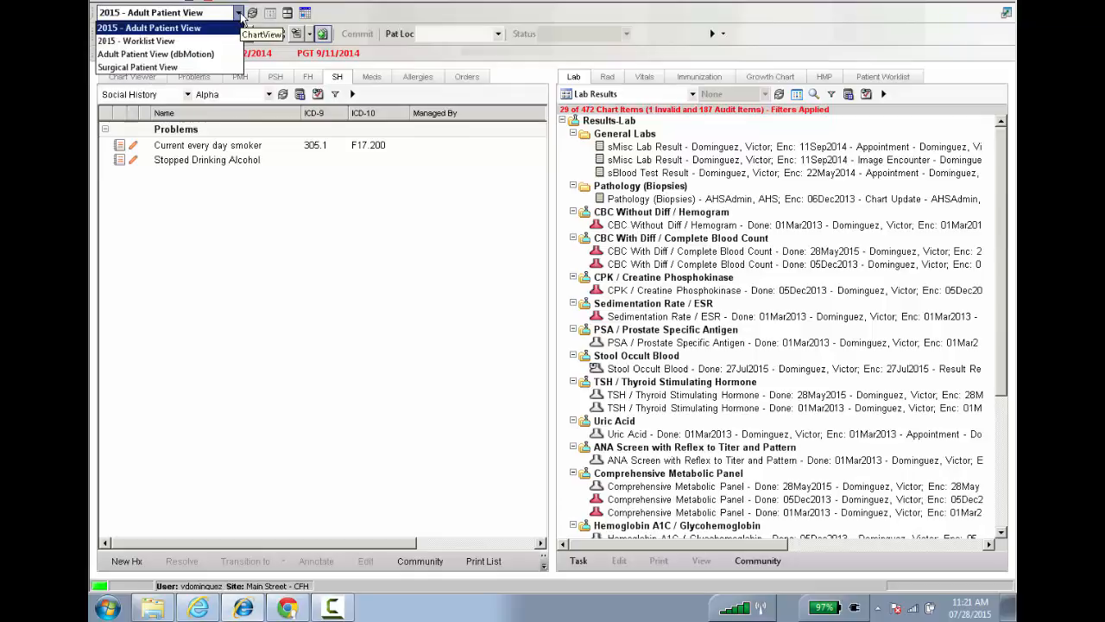
mouse_move(138, 42)
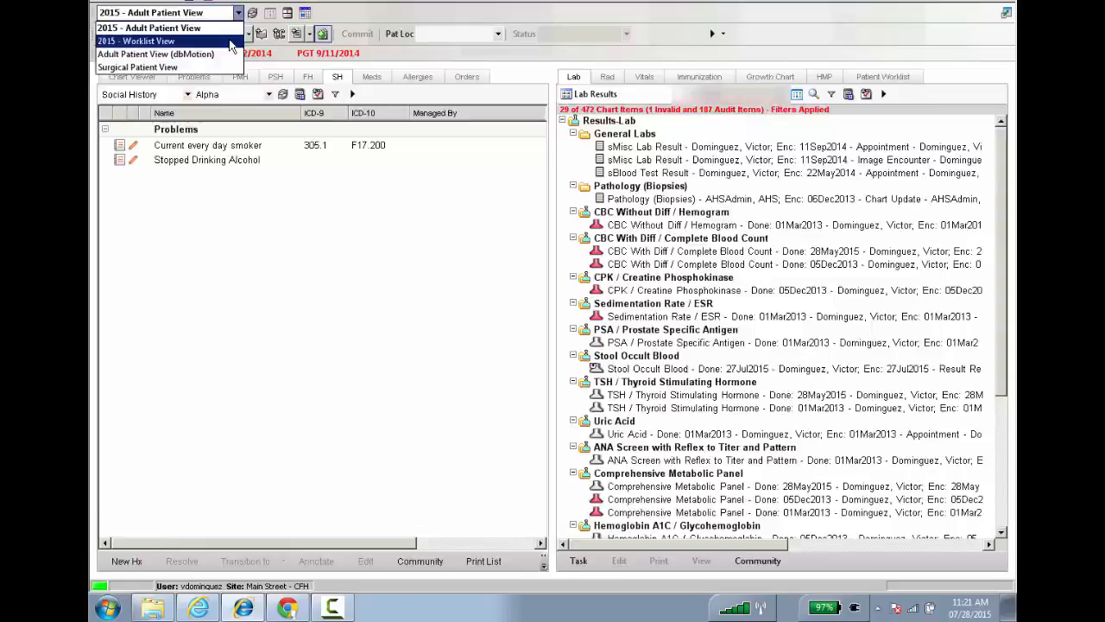
click(142, 41)
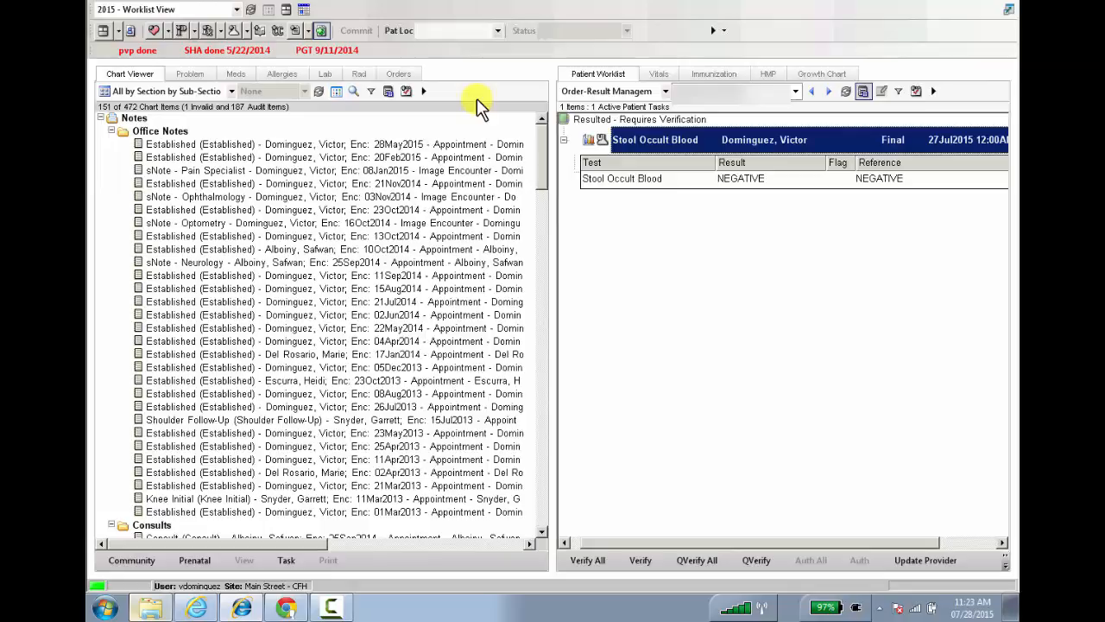
mouse_move(483, 104)
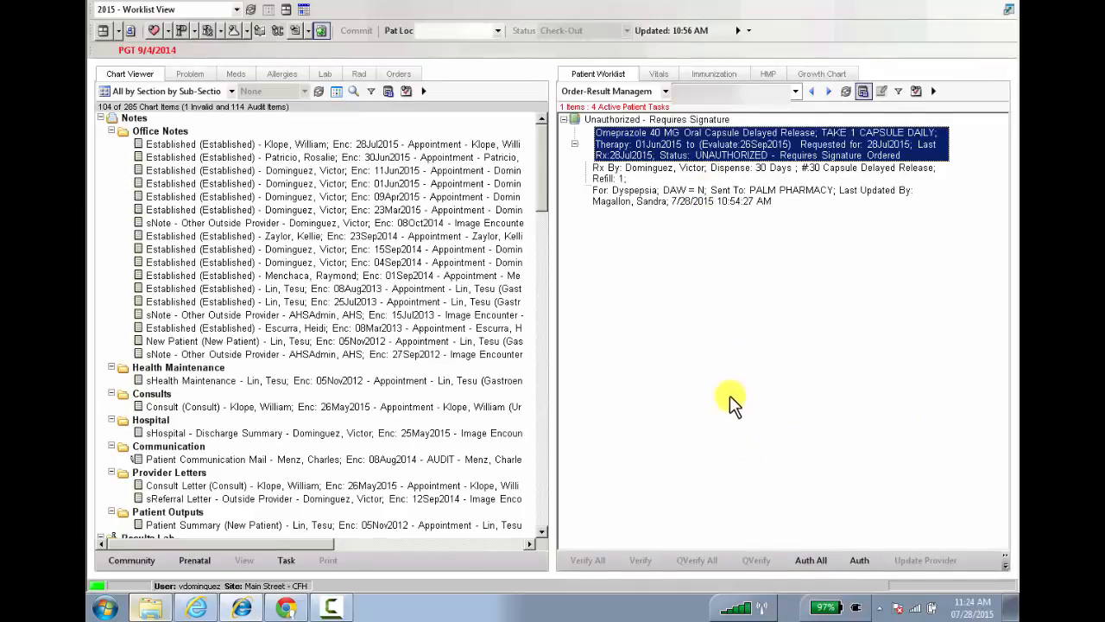
mouse_move(786, 430)
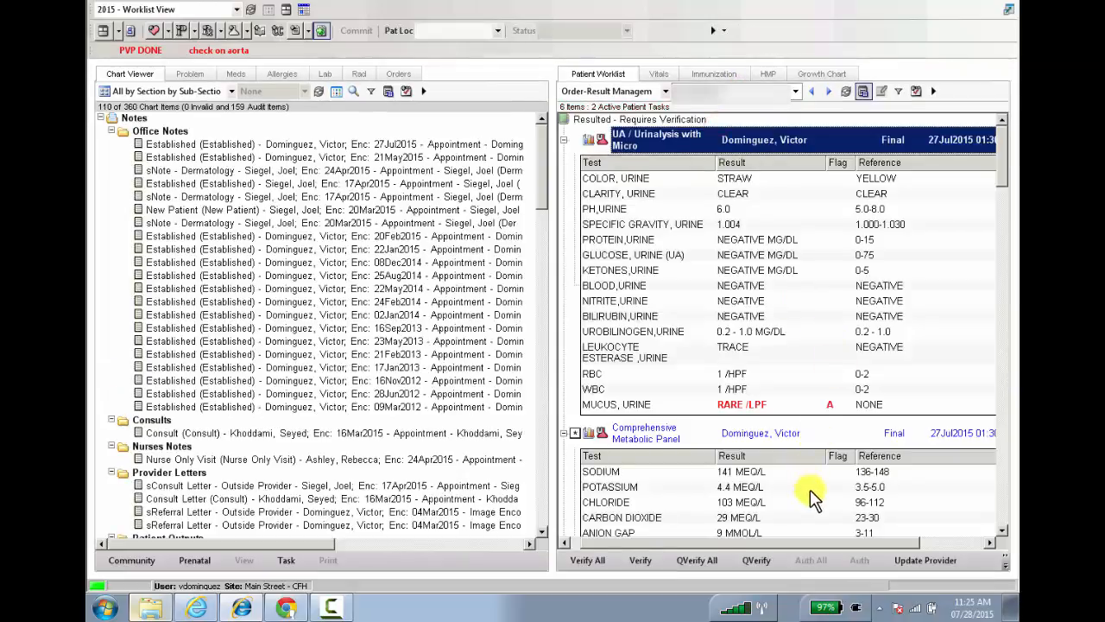
mouse_move(1002, 181)
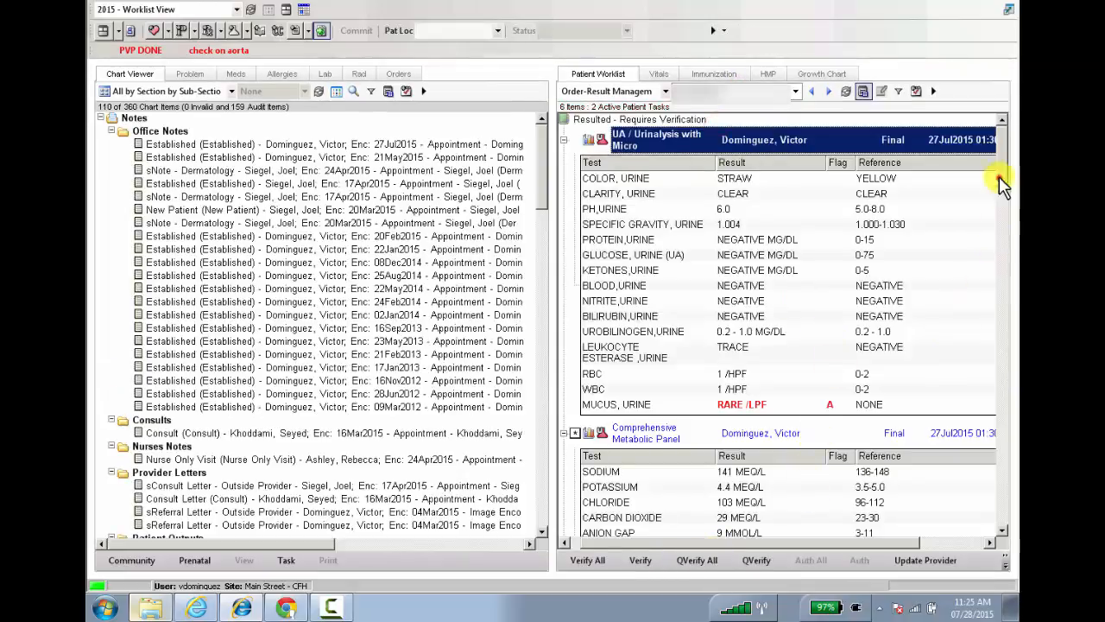
Scroll down the Patient Worklist to the pending urinalysis and metabolic panel results
scroll(down, 3)
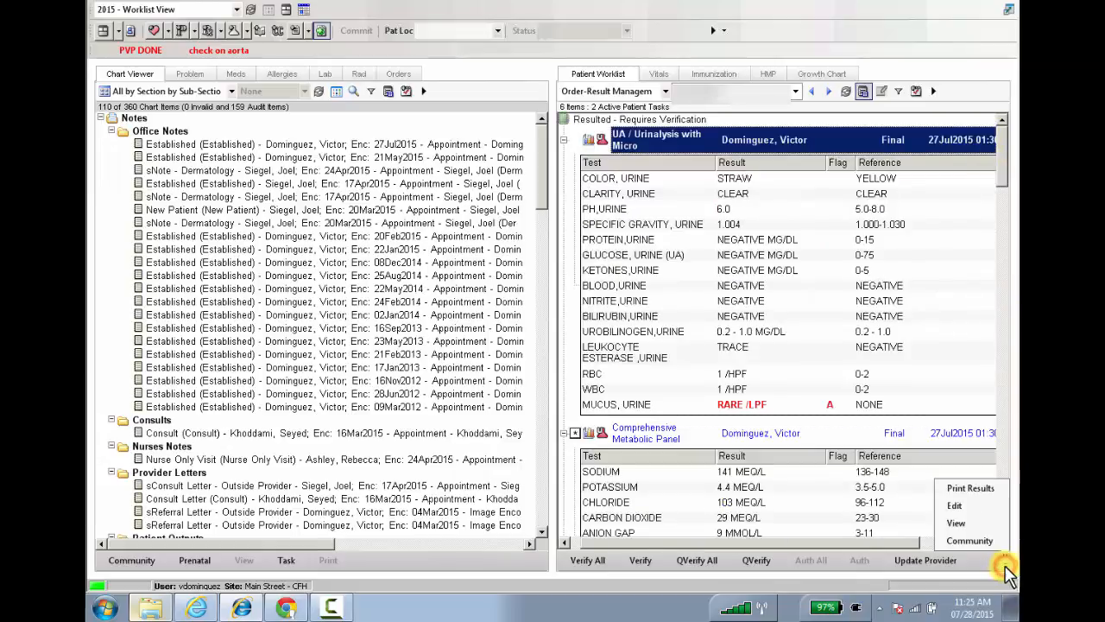
mouse_move(969, 540)
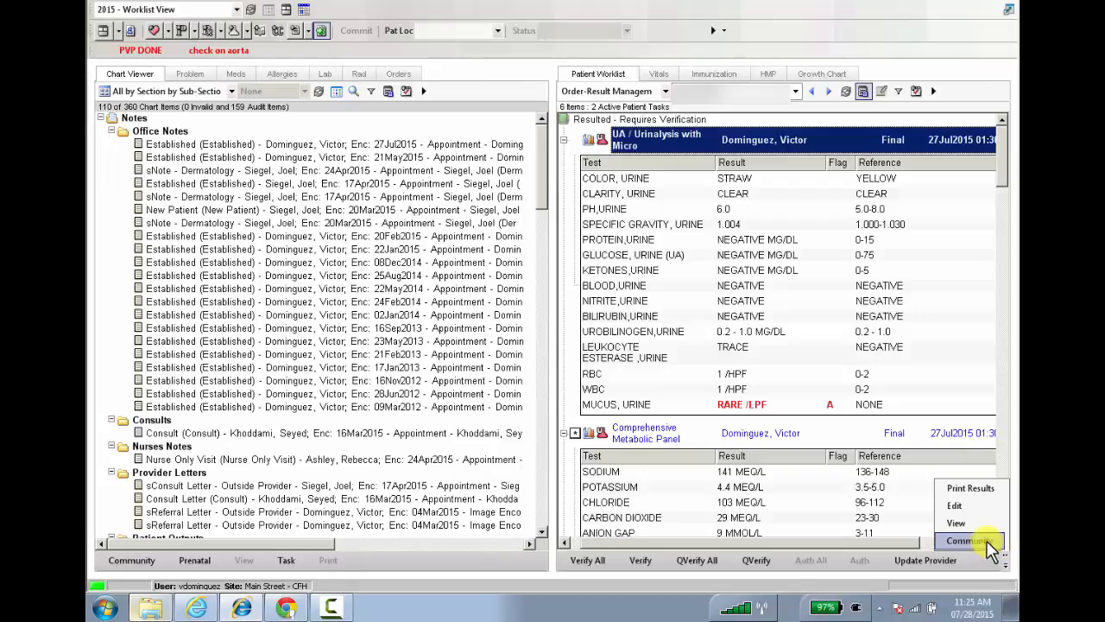